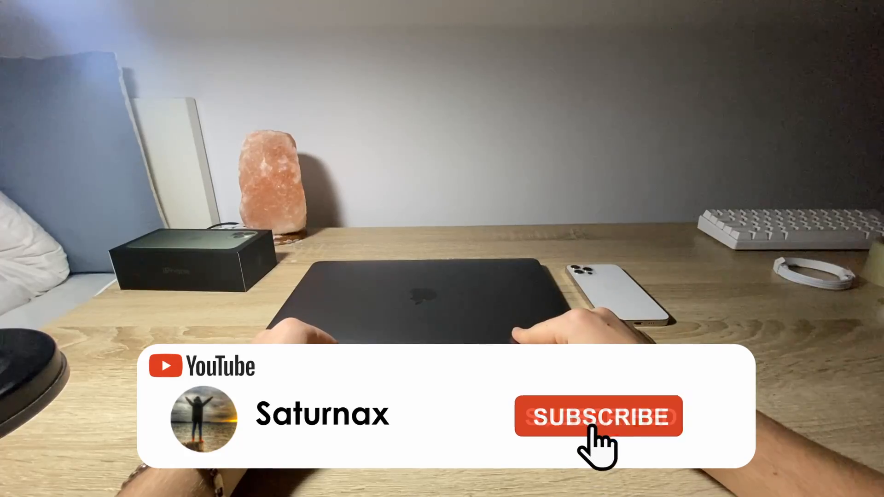
Wake the laptop so the Discord Message Requests page is on screen.
{"action": "left_click", "coordinate": [598, 416]}
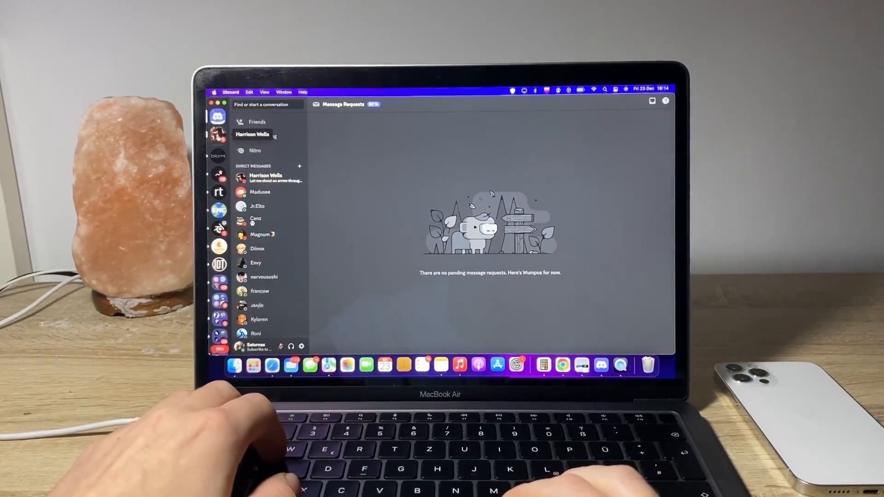
Launch Blender from Spotlight and dismiss the splash to show the default cube scene.
{"action": "type", "text": "blender"}
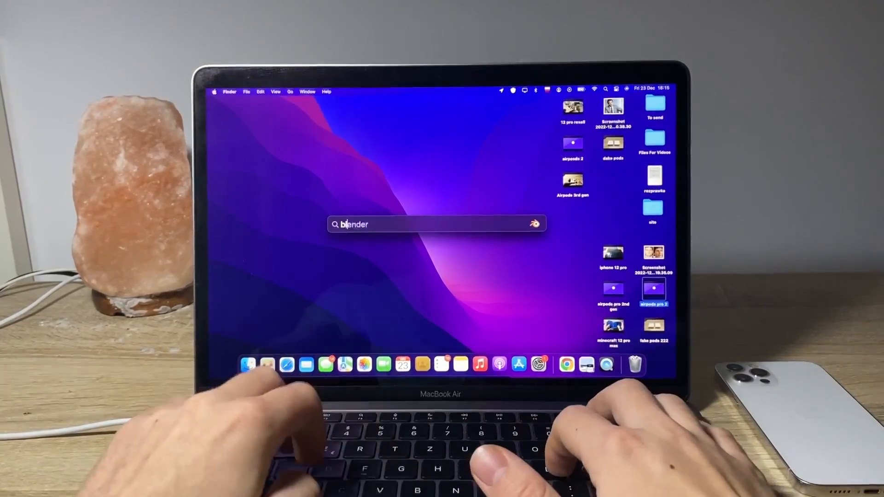
{"action": "type", "text": "blenf"}
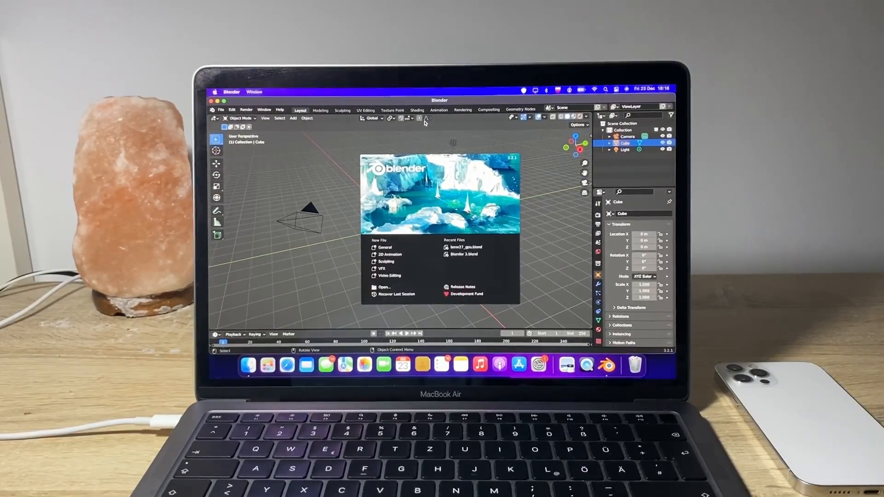
{"action": "left_click", "coordinate": [232, 109]}
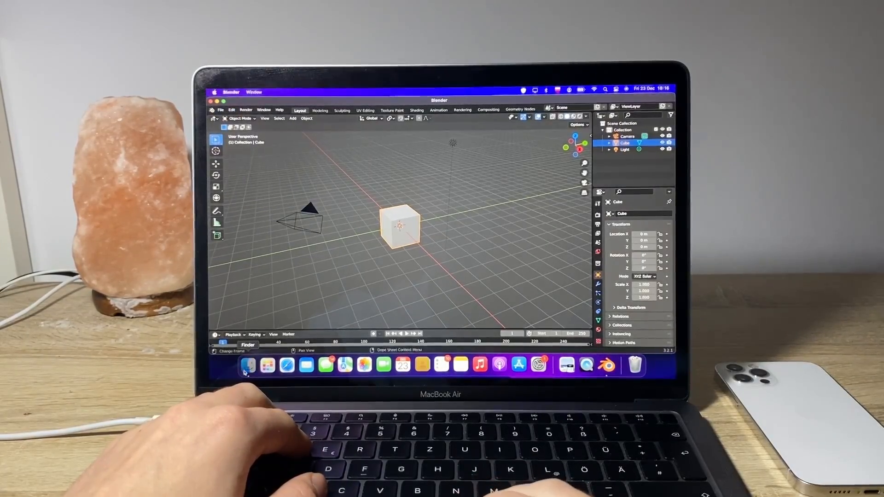
Load the bmw27 GPU .blend demo file and view the two orange cars from another angle.
{"action": "left_click", "coordinate": [247, 366]}
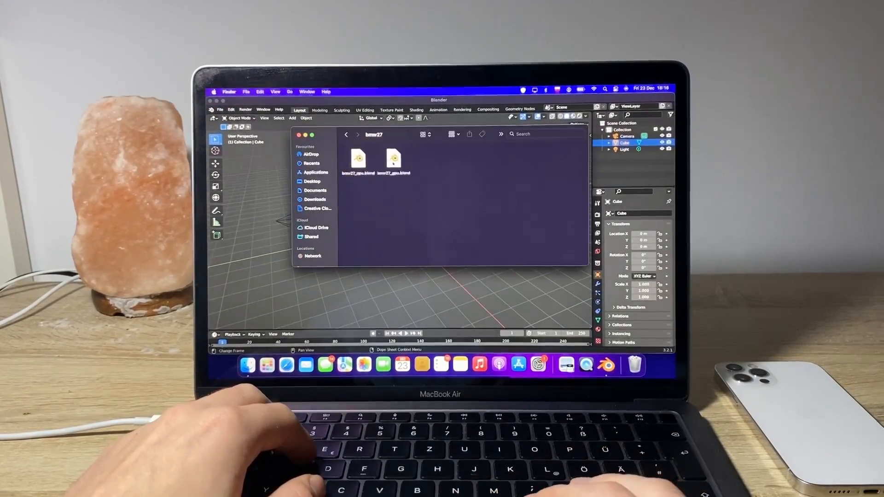
{"action": "double_click", "coordinate": [393, 161]}
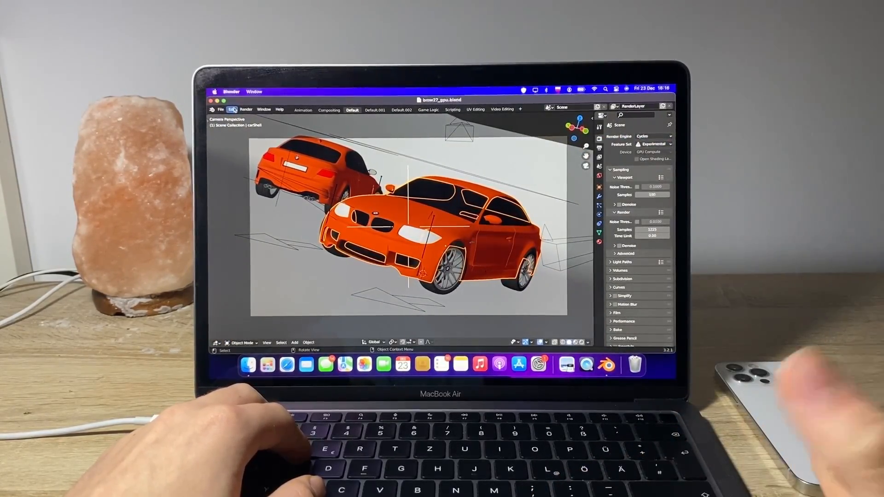
{"action": "left_click", "coordinate": [232, 110]}
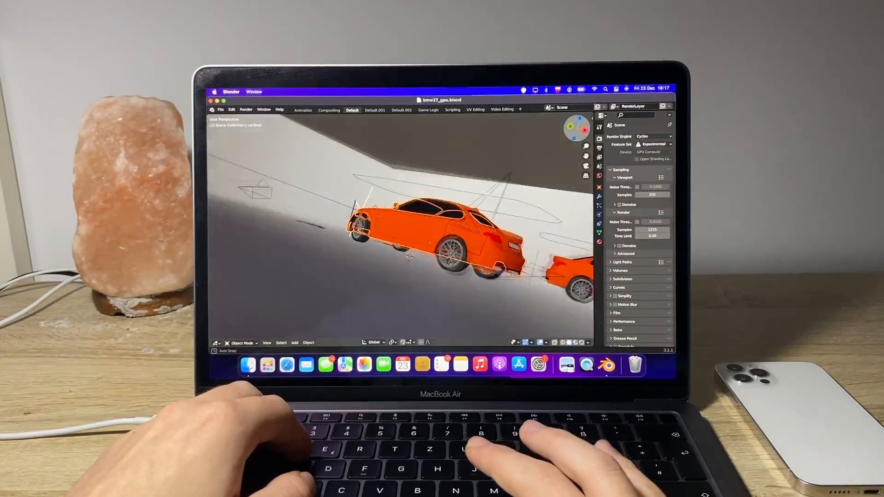
{"action": "key", "text": "7"}
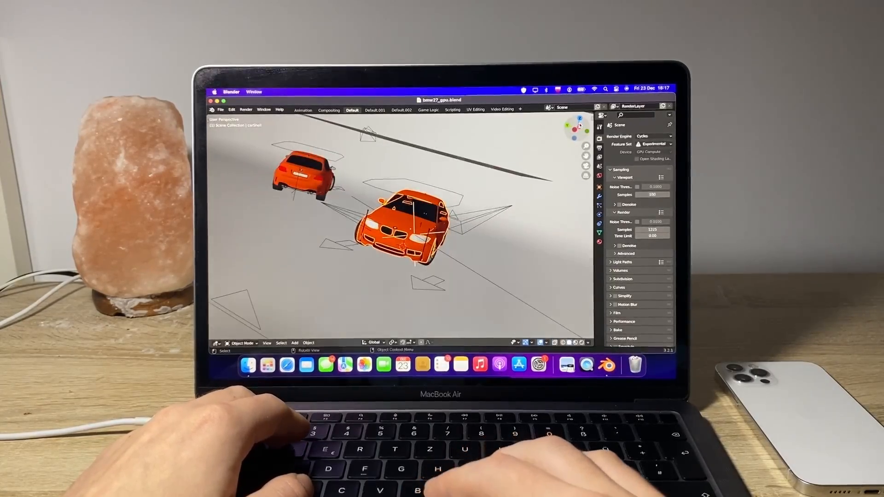
Start Render Image on the BMW scene as the stopwatch begins timing.
{"action": "left_click", "coordinate": [280, 109]}
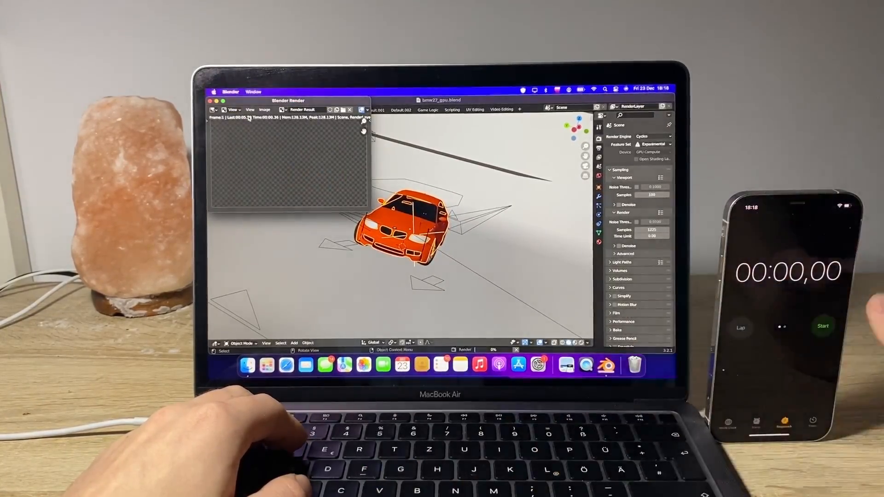
{"action": "left_click", "coordinate": [822, 326]}
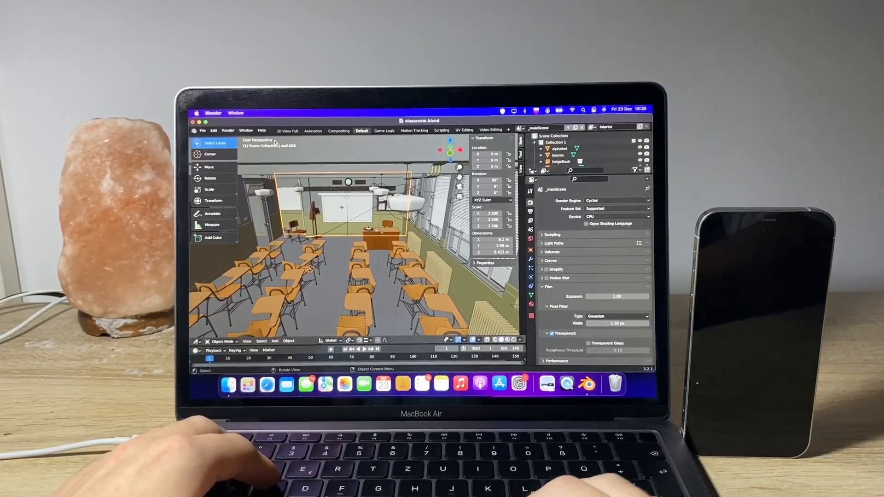
Bring up the Render menu for the classroom scene with the stopwatch reset.
{"action": "left_click", "coordinate": [228, 130]}
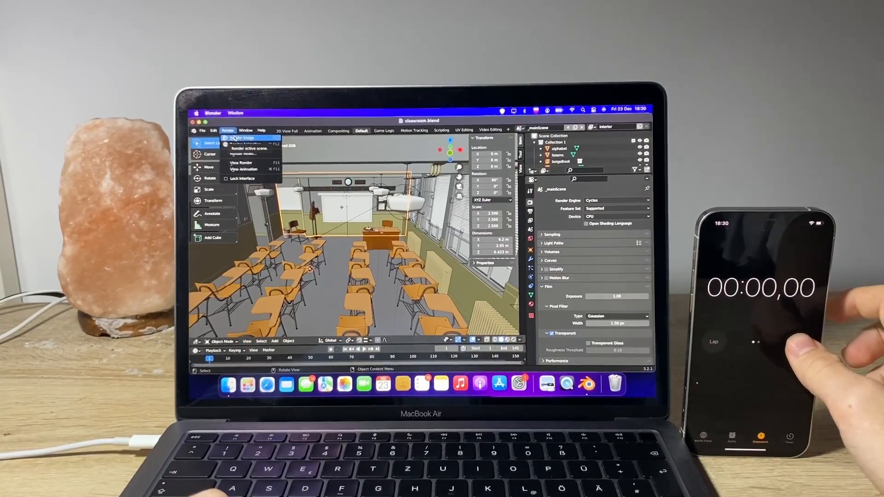
Render the classroom scene to an image, timed at about 16 minutes 39 seconds.
{"action": "left_click", "coordinate": [242, 138]}
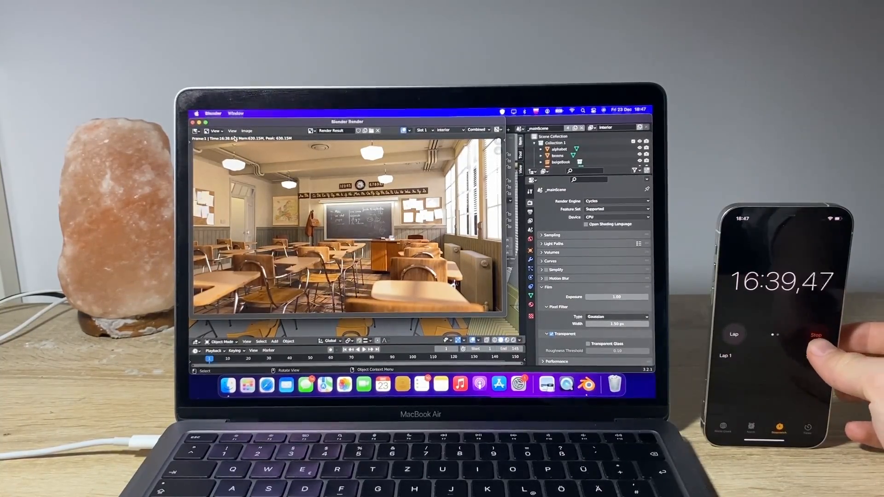
{"action": "left_click", "coordinate": [815, 335]}
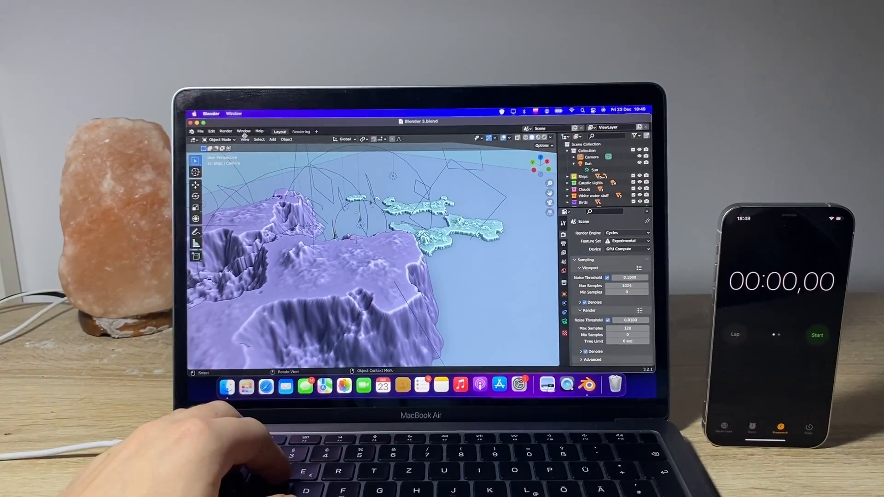
Start Render Image on the landscape scene as the stopwatch starts counting.
{"action": "left_click", "coordinate": [225, 132]}
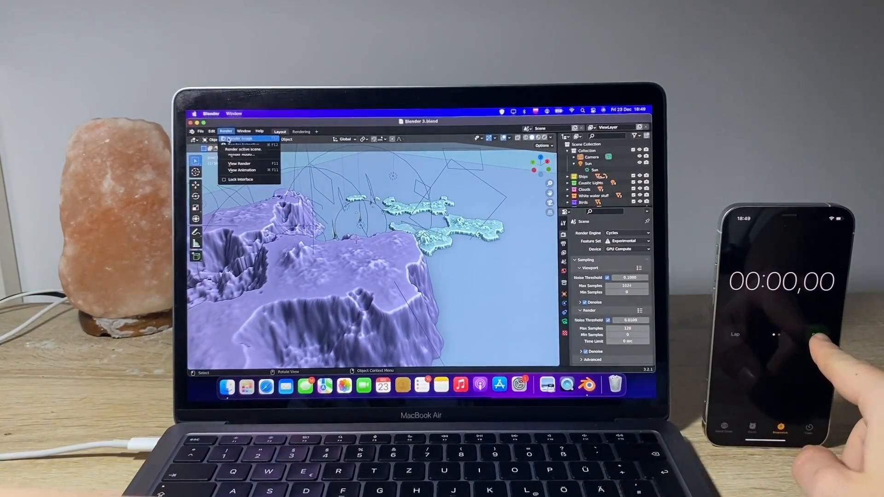
{"action": "left_click", "coordinate": [813, 336]}
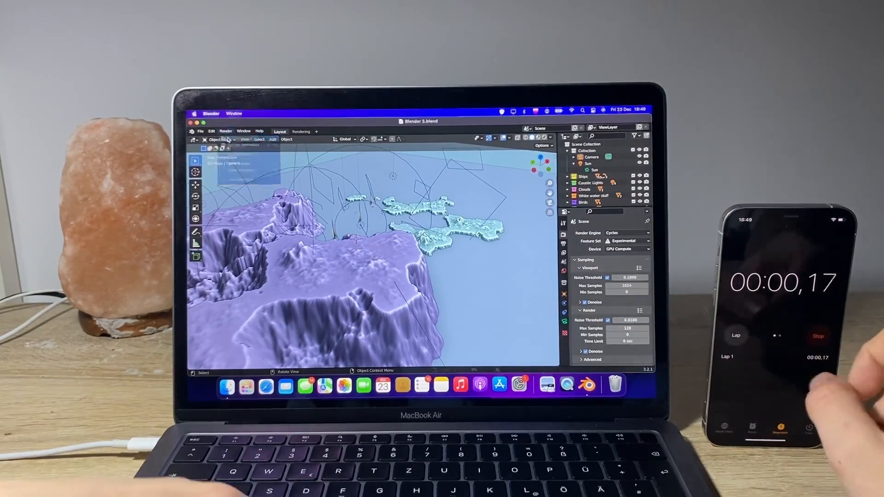